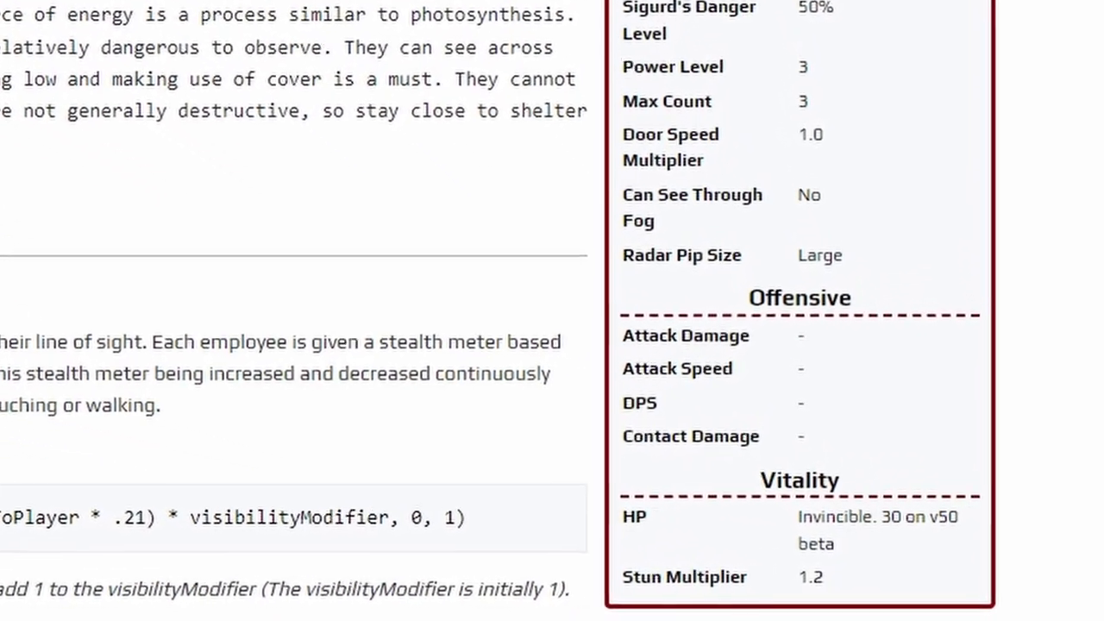
scroll(down, 3)
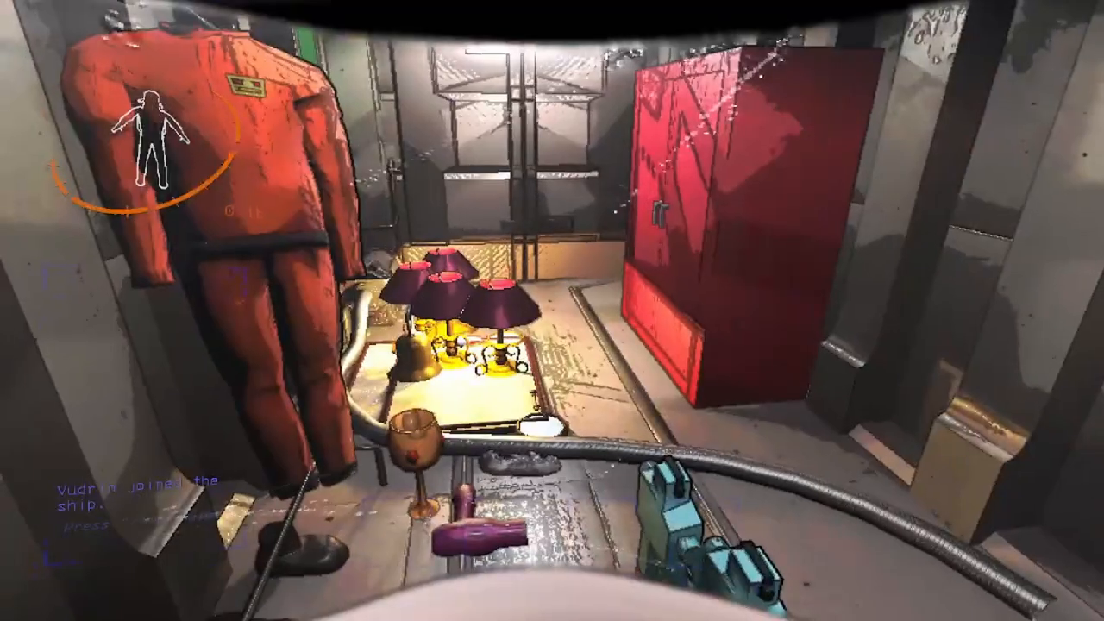
mouse_move(552, 310)
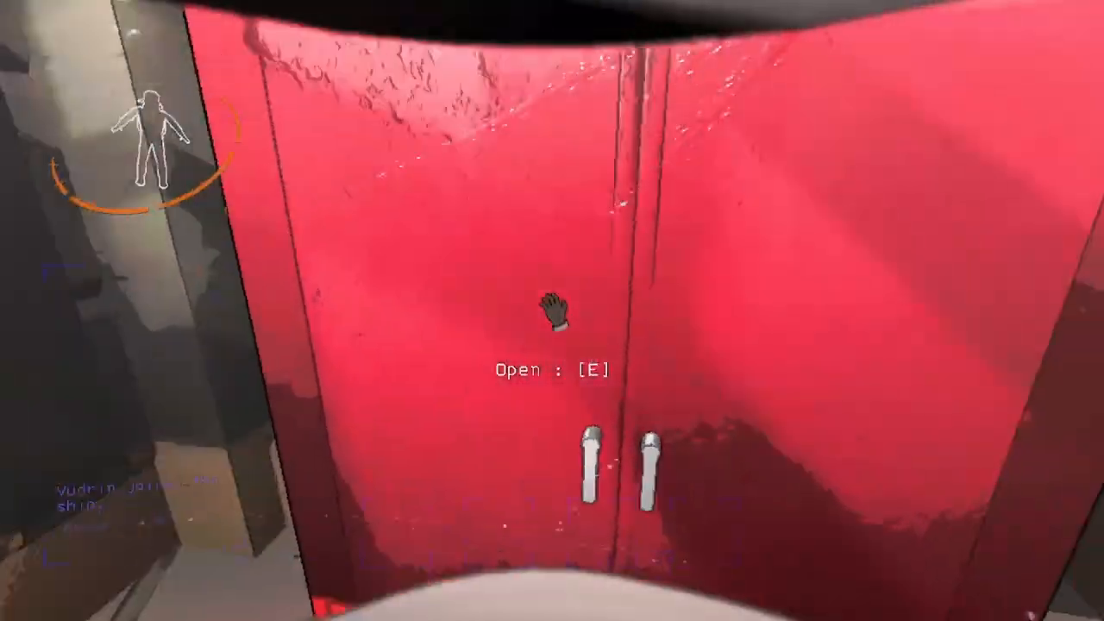